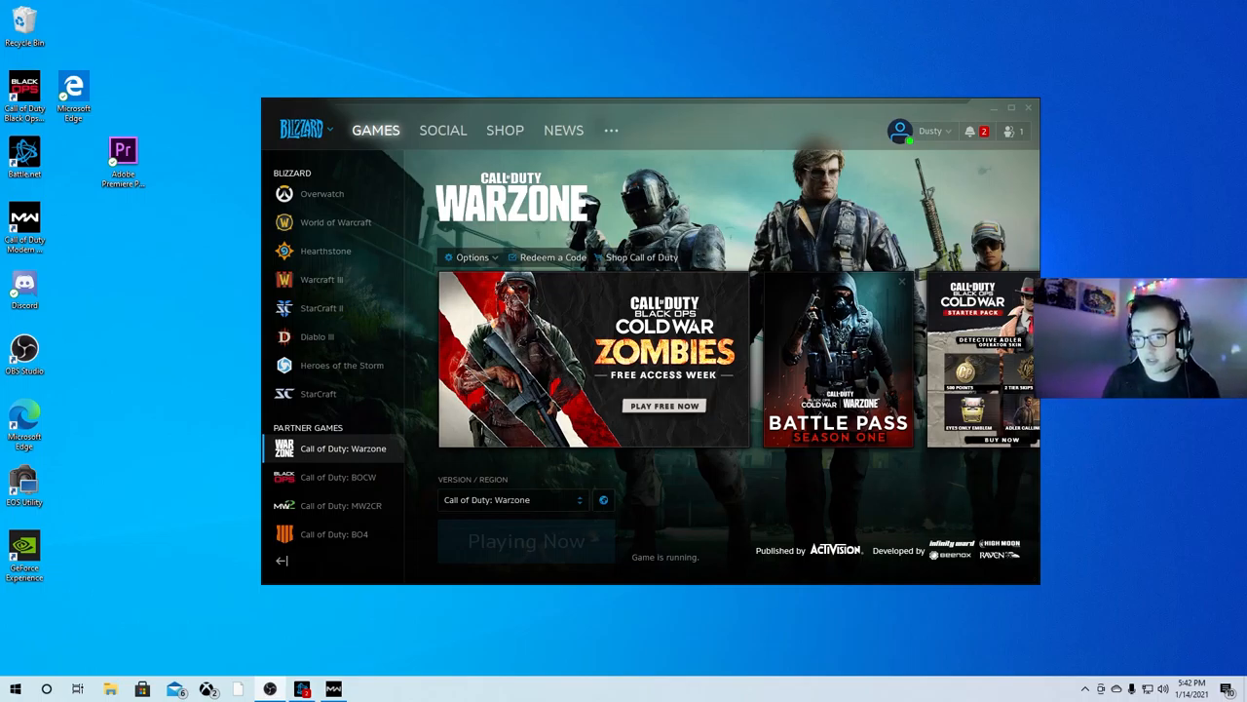
Launch Windows Settings from the Start menu while Warzone runs in Battle.net
{"action": "left_click", "coordinate": [14, 688]}
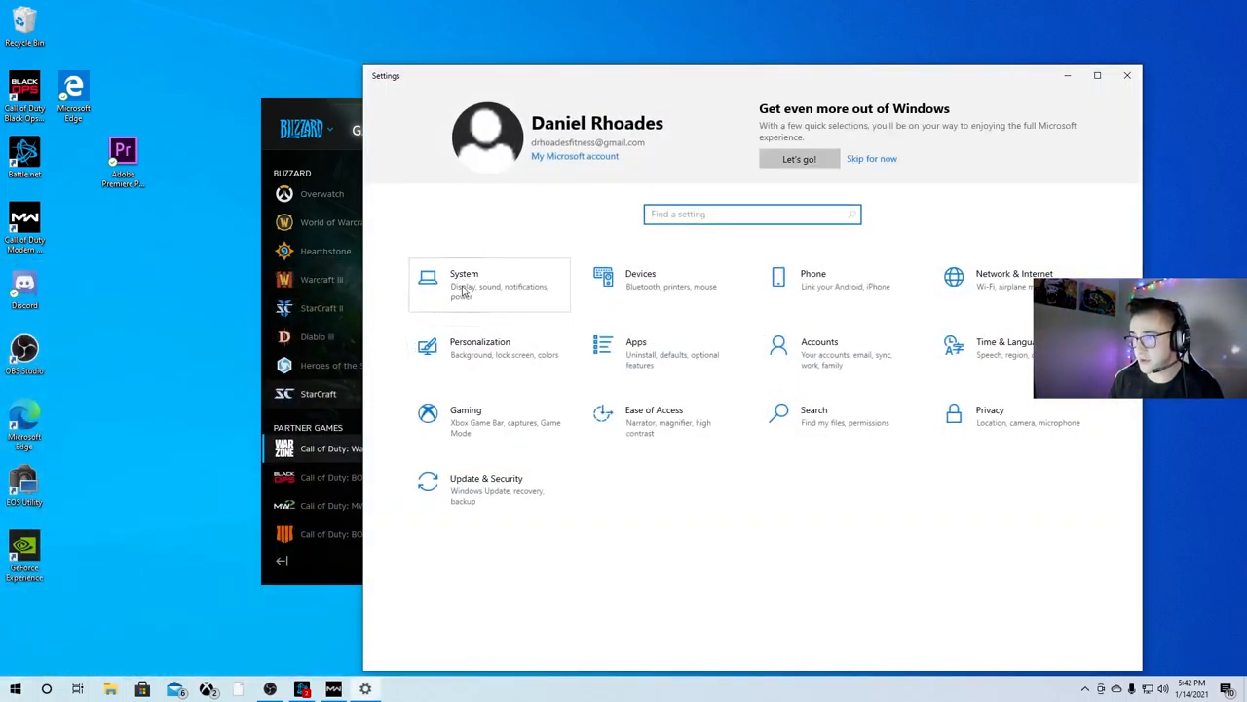
Go to System > Display and scroll down to the Multiple displays section
{"action": "left_click", "coordinate": [464, 283]}
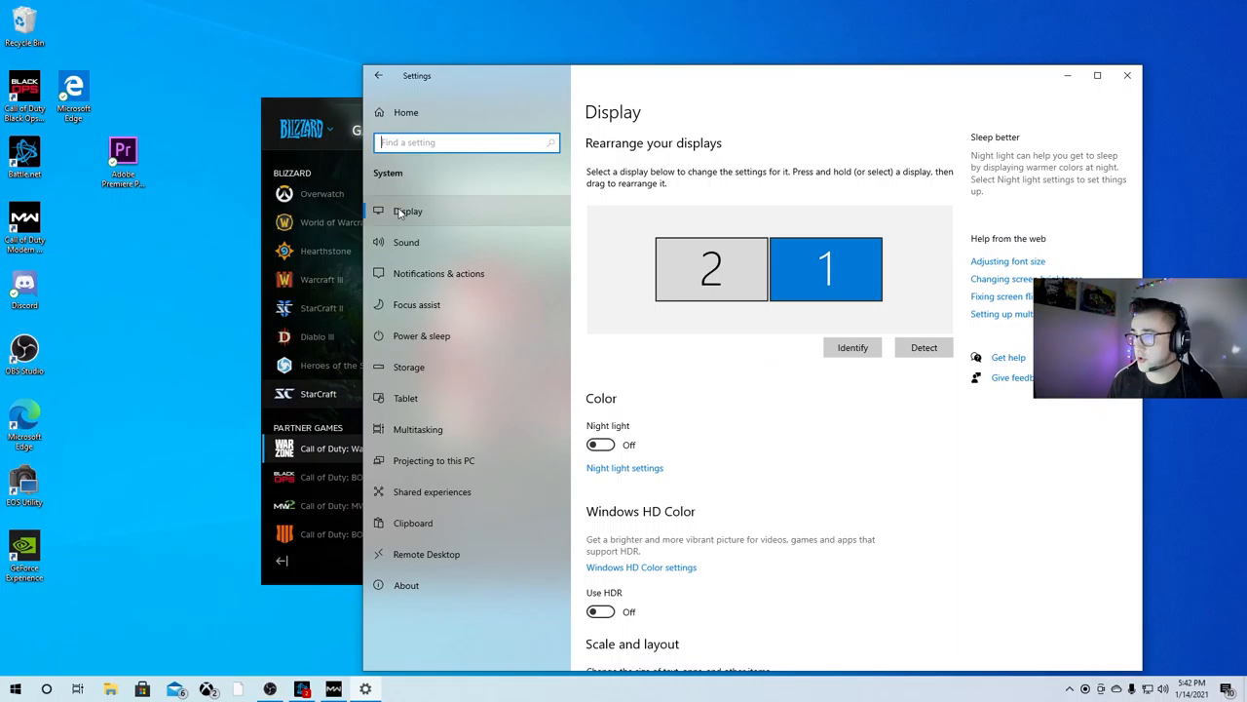
{"action": "mouse_move", "coordinate": [438, 273]}
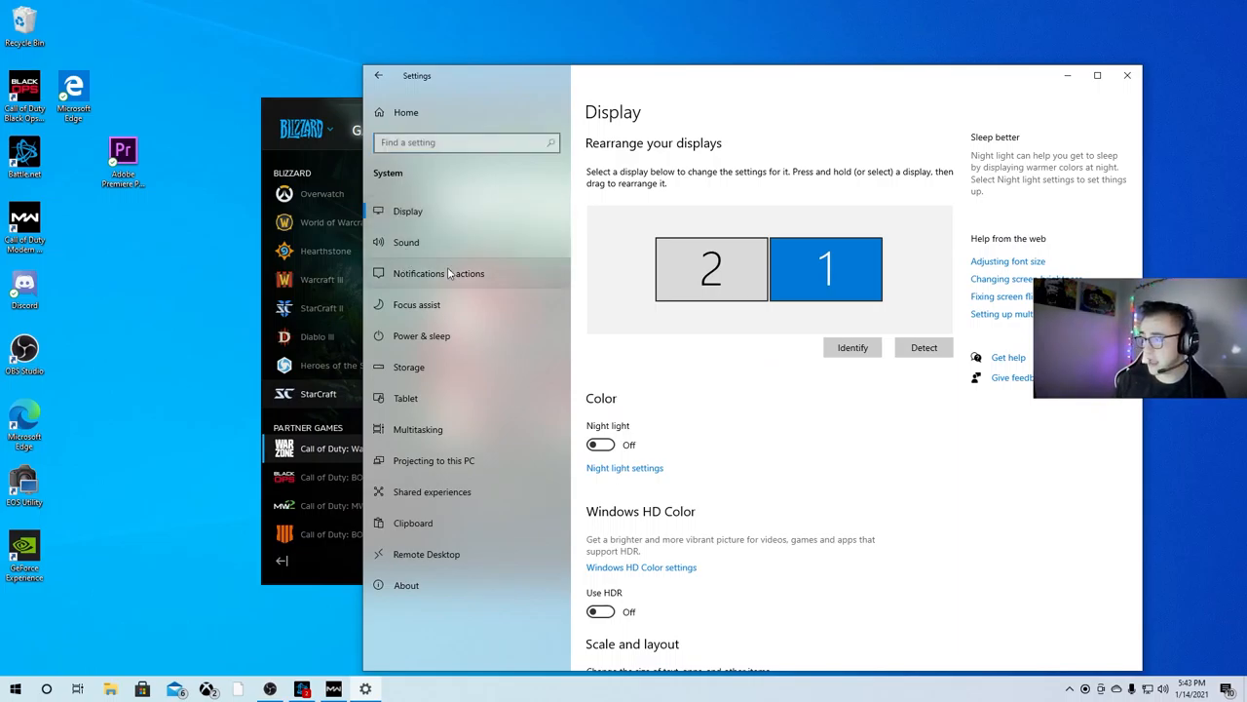
{"action": "scroll", "scroll_direction": "down", "scroll_amount": 3}
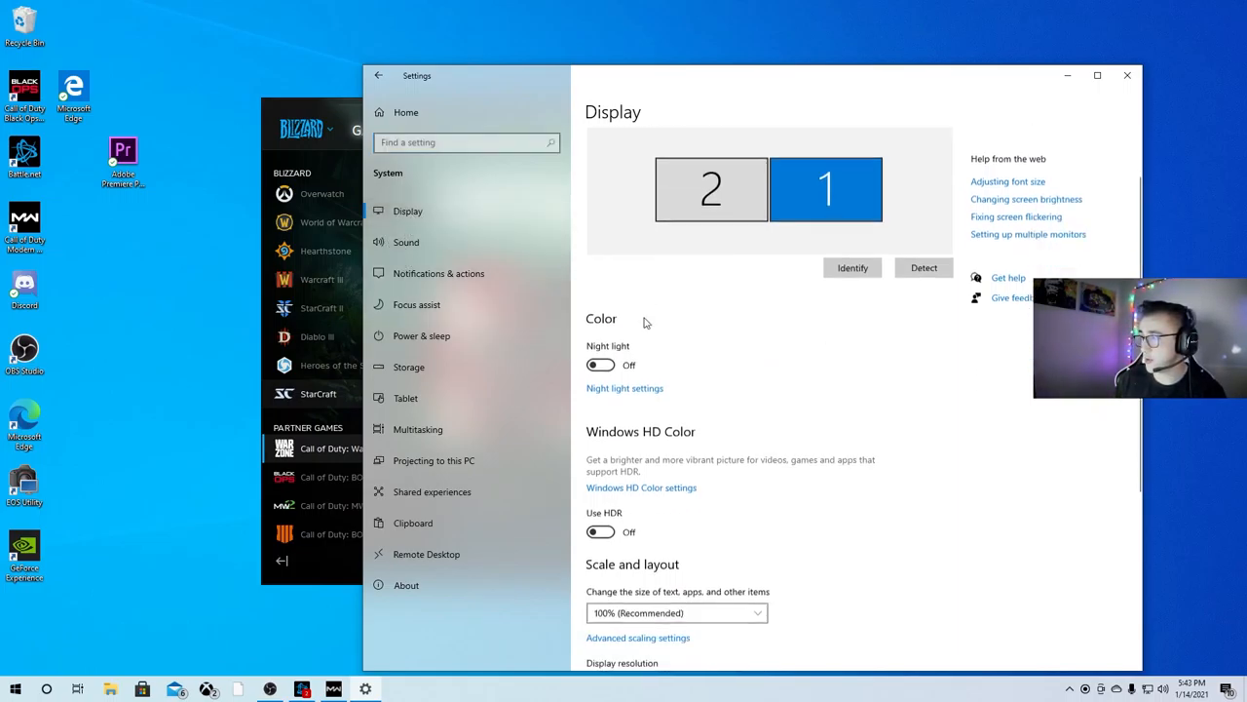
{"action": "scroll", "scroll_direction": "down", "scroll_amount": 3}
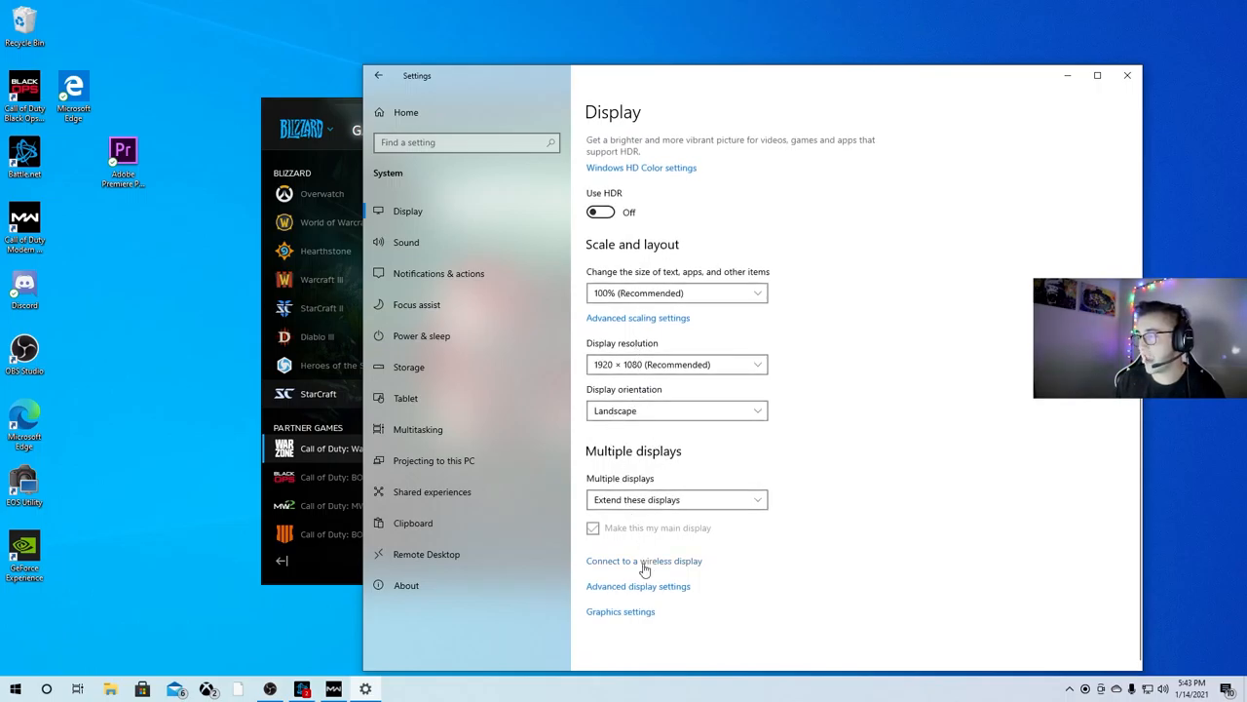
{"action": "mouse_move", "coordinate": [666, 592]}
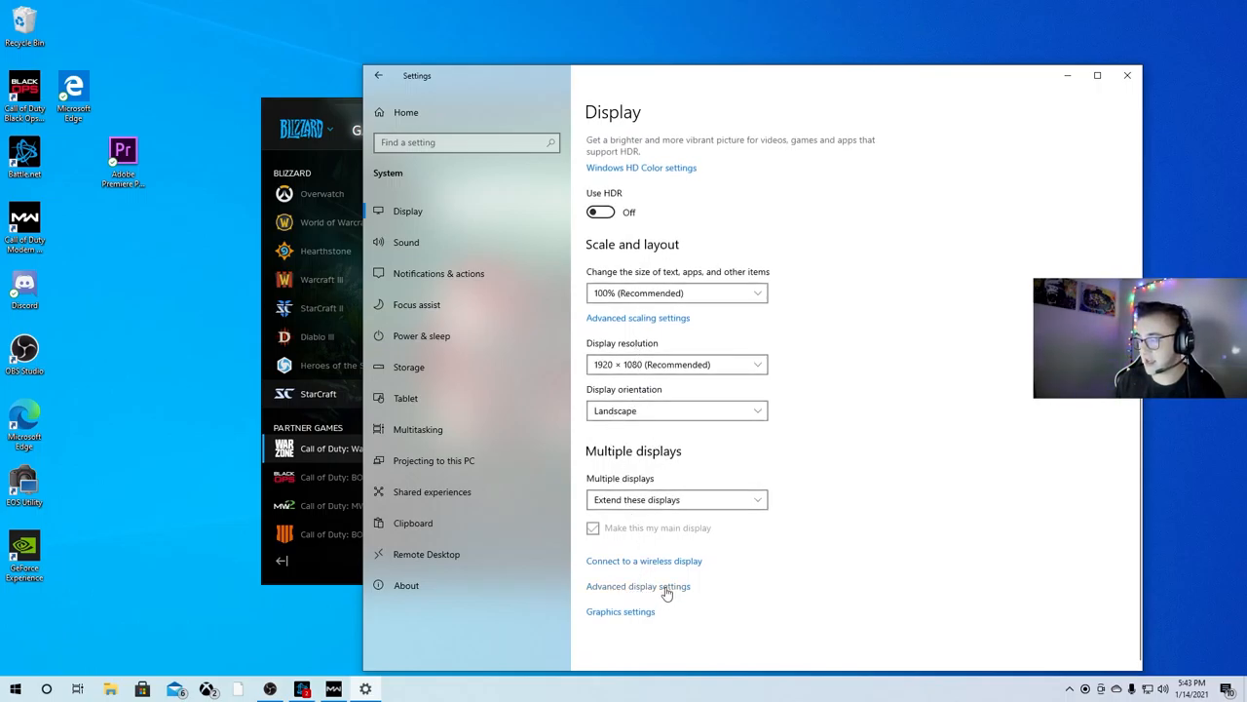
Set Display 1's refresh rate to 239.760 Hz in Advanced display settings
{"action": "left_click", "coordinate": [637, 585]}
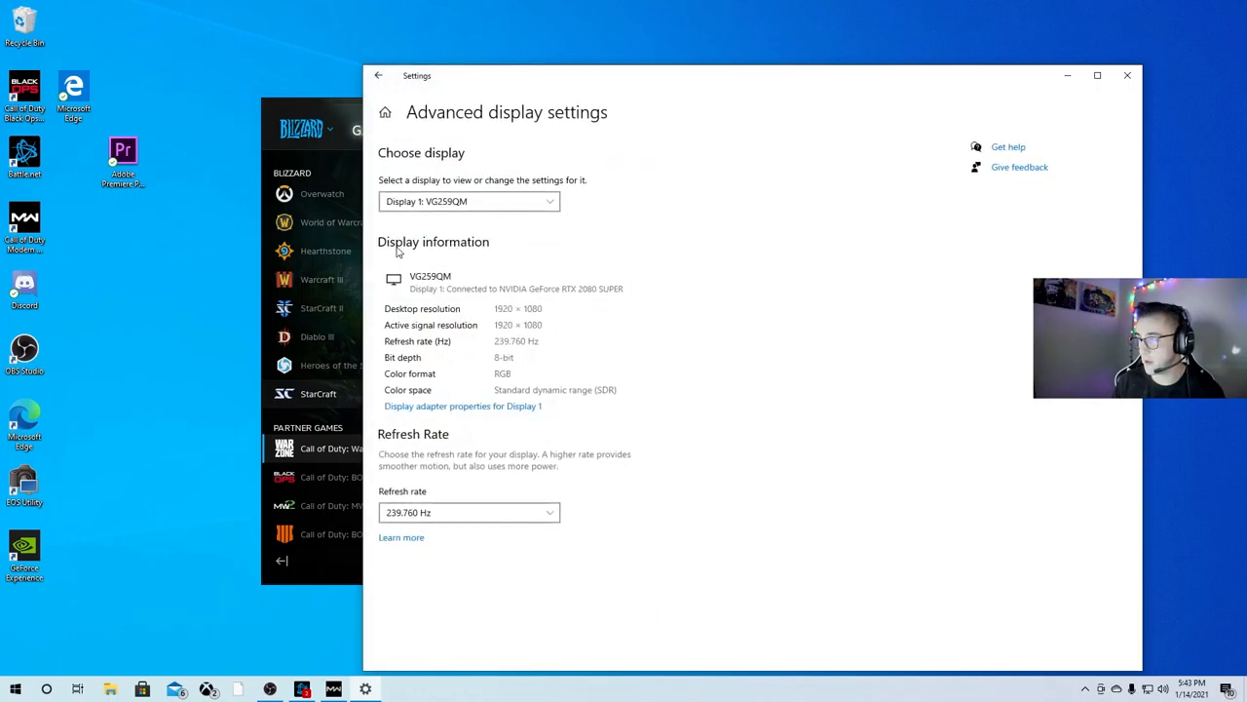
{"action": "mouse_move", "coordinate": [417, 502]}
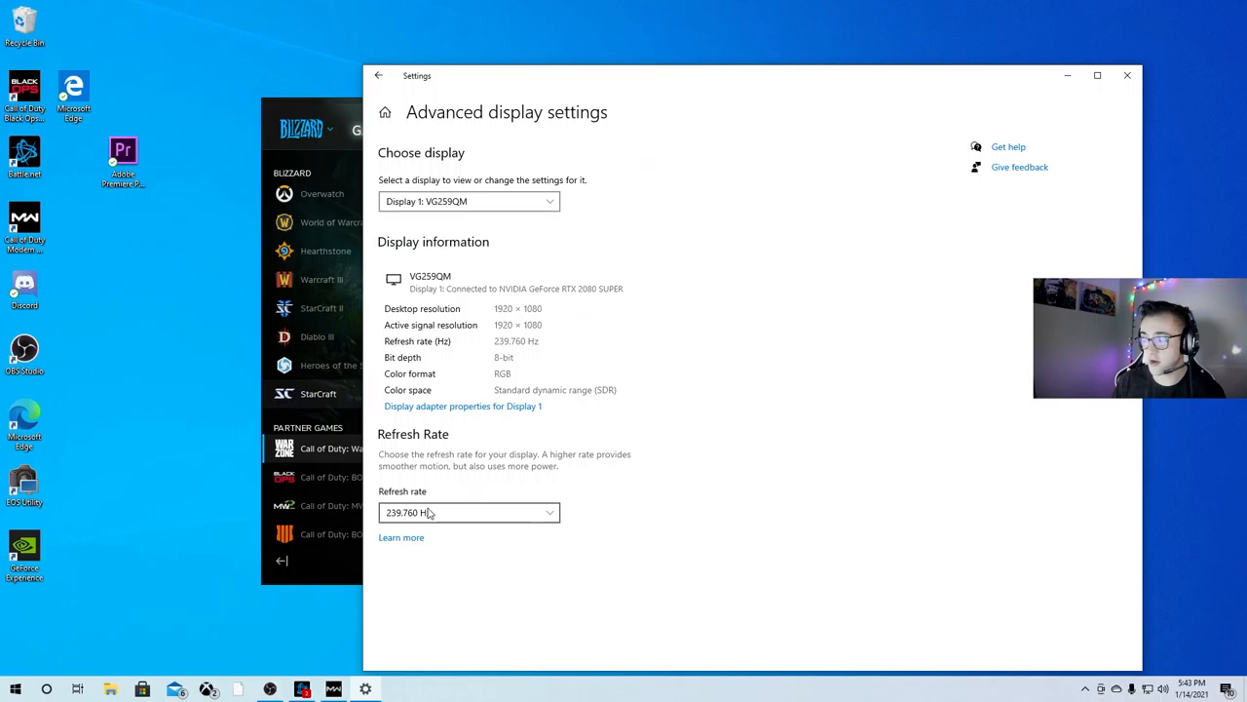
{"action": "left_click", "coordinate": [469, 512]}
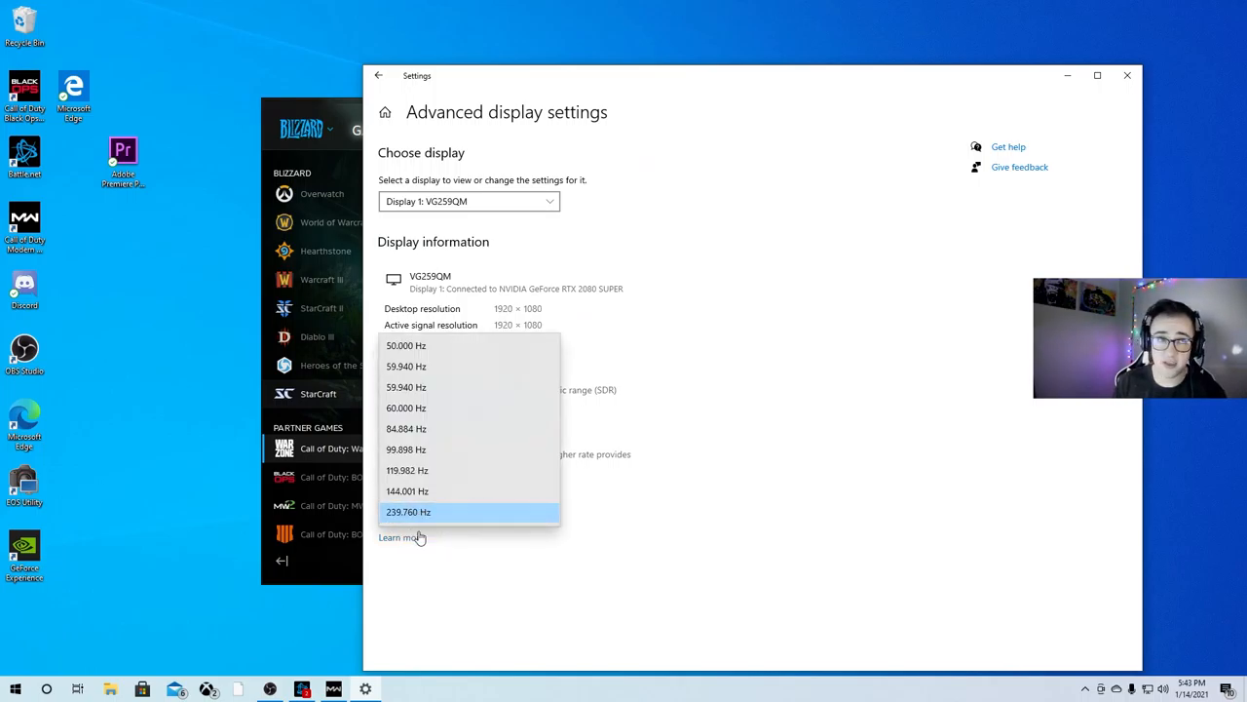
{"action": "mouse_move", "coordinate": [406, 407]}
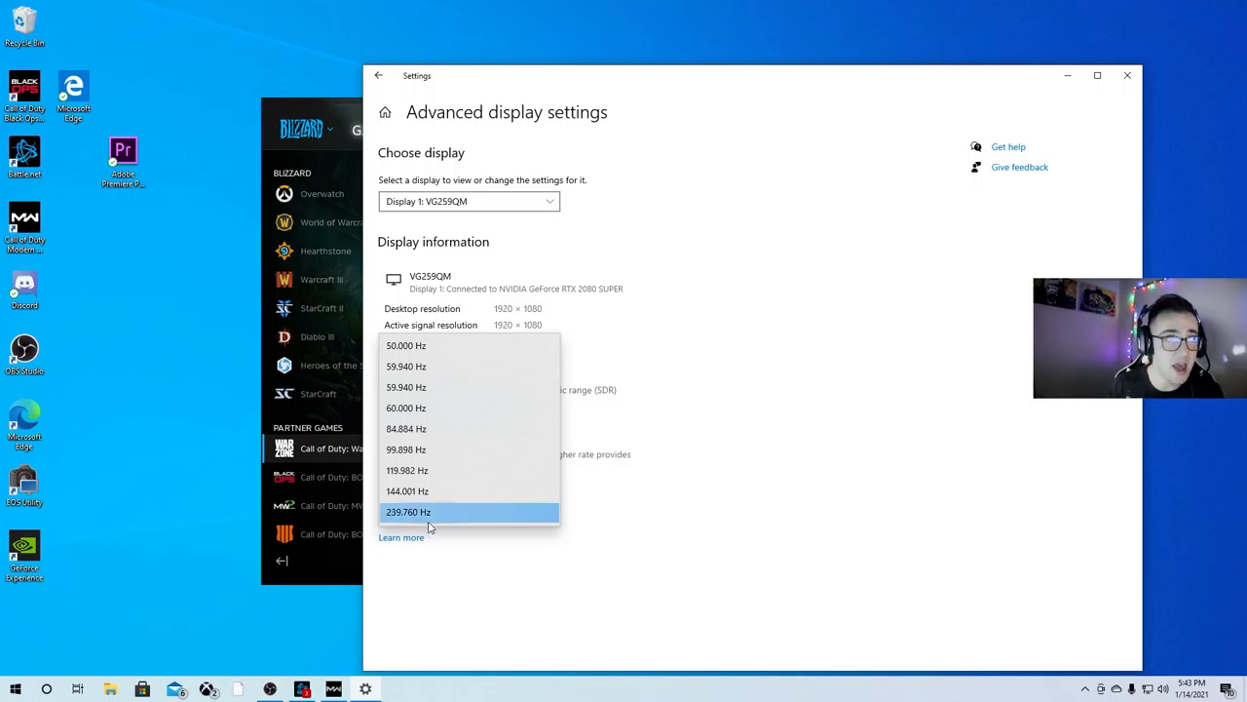
{"action": "left_click", "coordinate": [408, 511]}
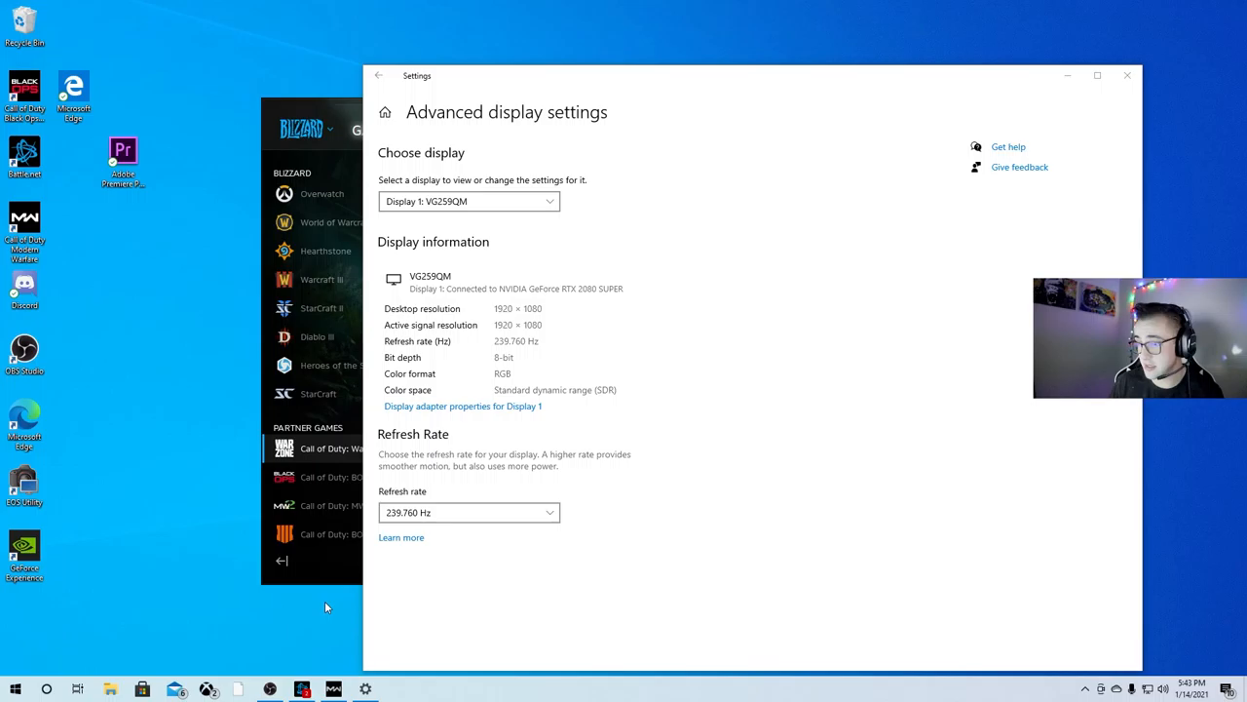
{"action": "mouse_move", "coordinate": [1096, 99]}
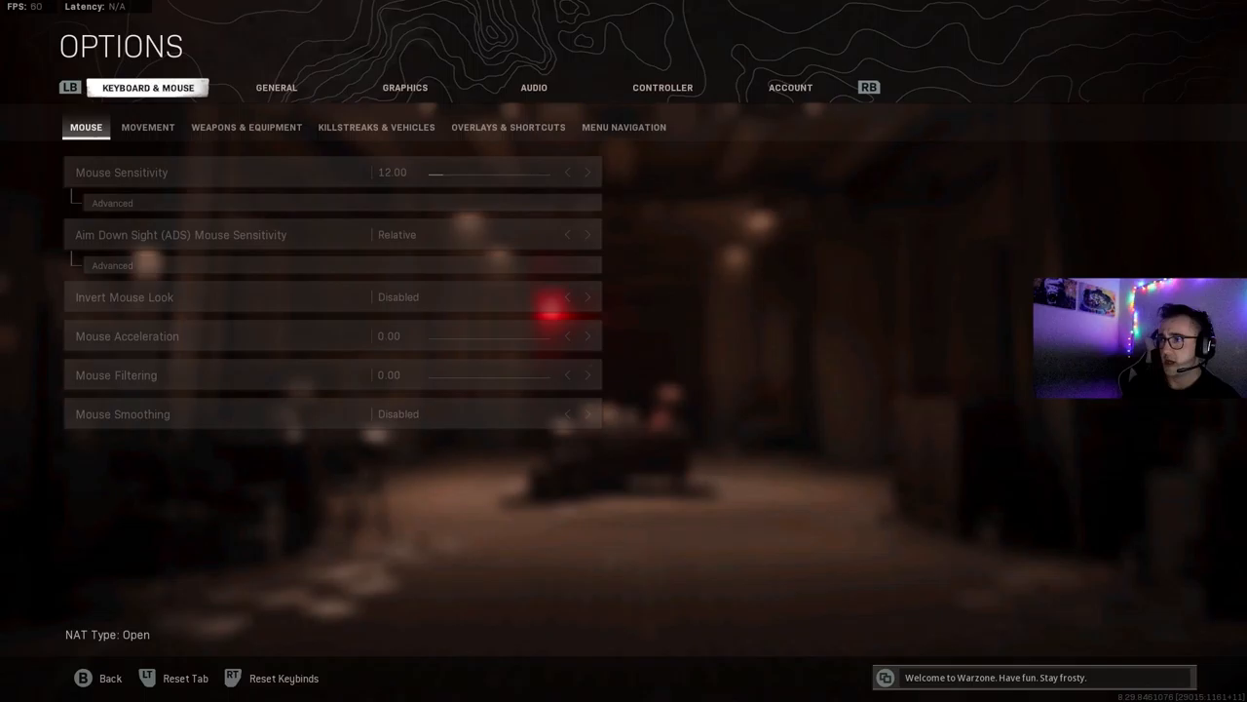
Set Warzone's Graphics screen refresh rate to 240
{"action": "left_click", "coordinate": [404, 87]}
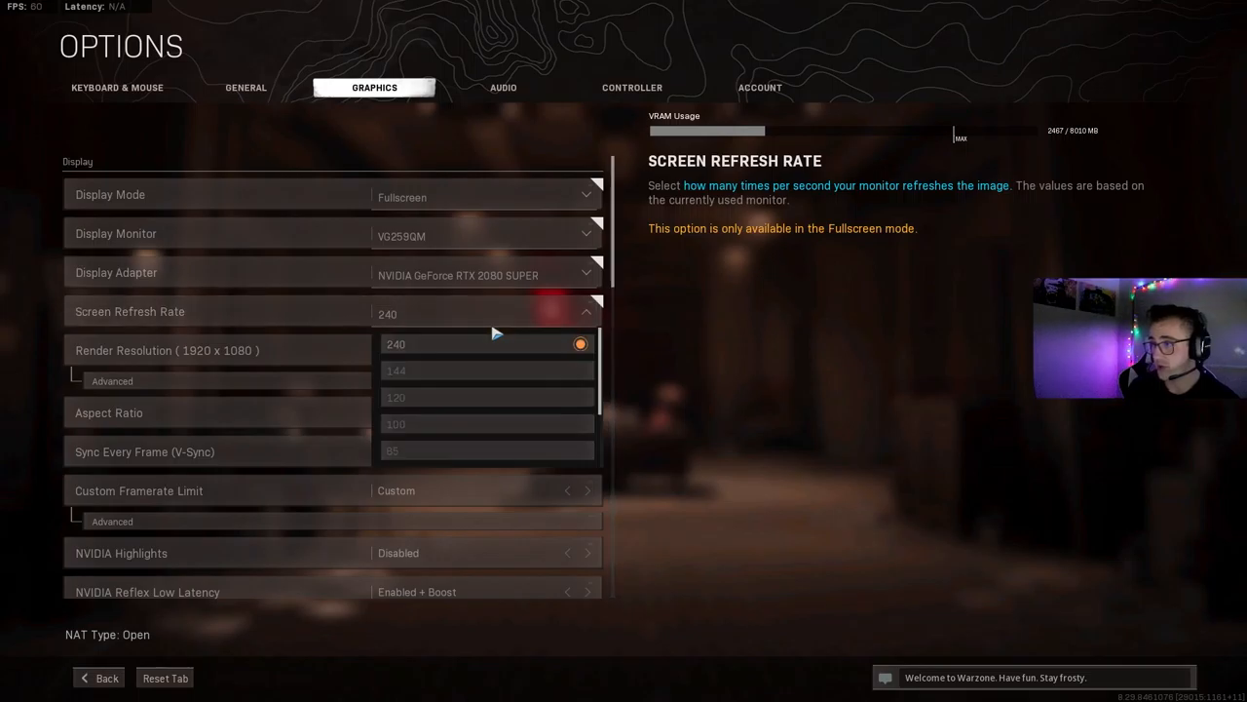
{"action": "left_click", "coordinate": [485, 343]}
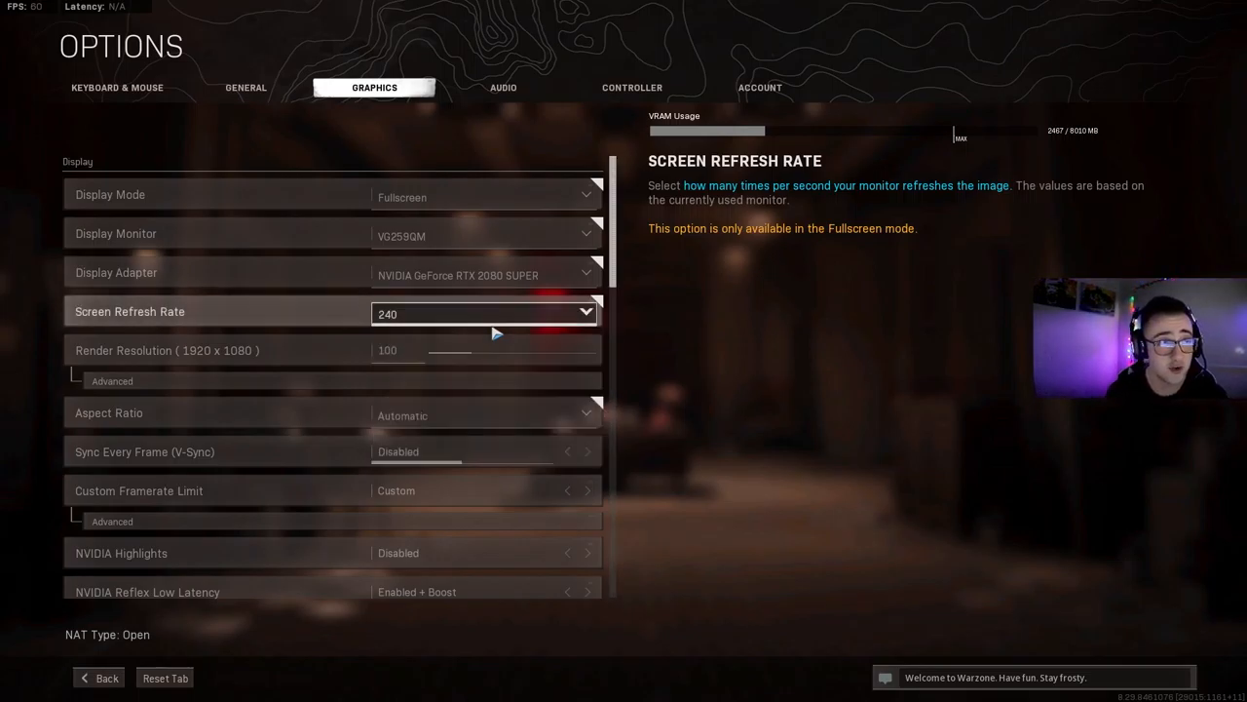